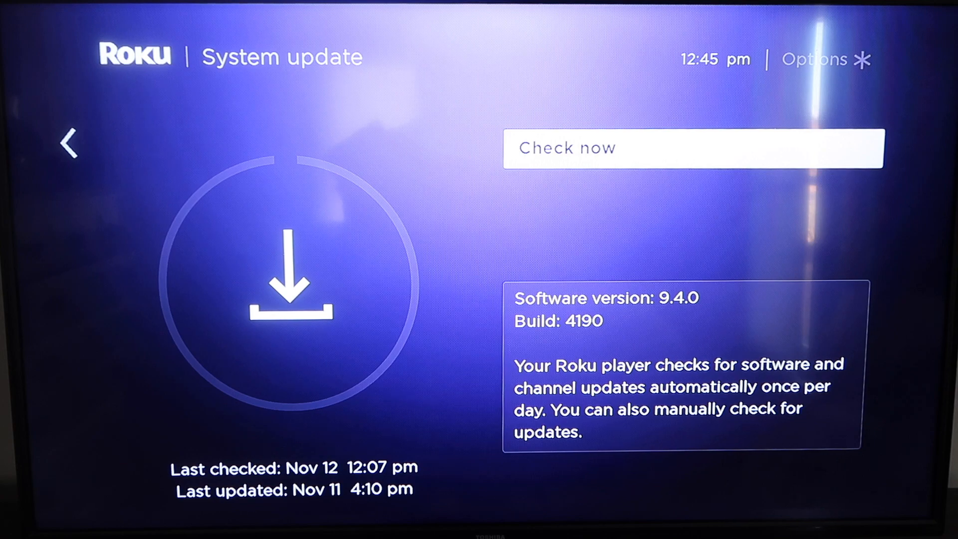
- Return to Home, enter Settings and go to the Apple AirPlay and HomeKit section
{"action": "left_click", "coordinate": [66, 143]}
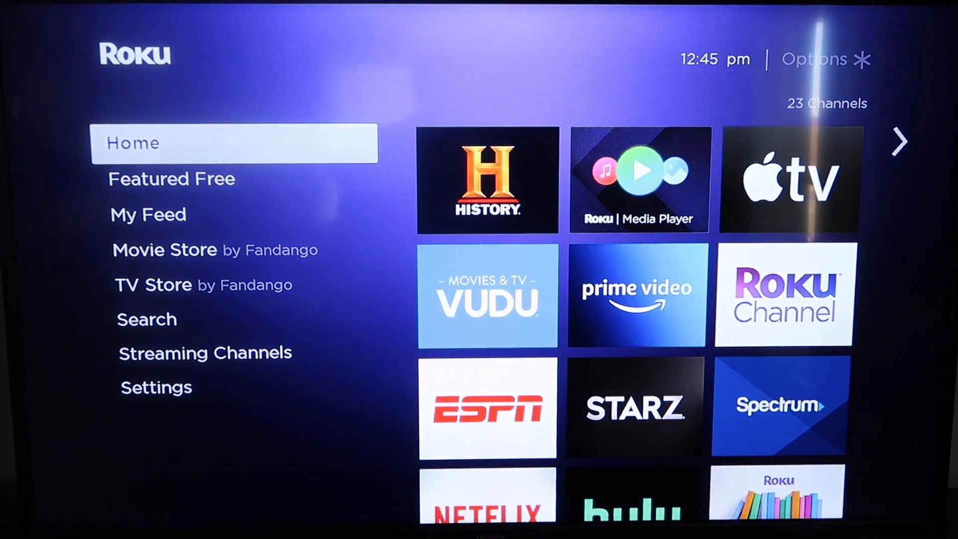
{"action": "key", "text": "down"}
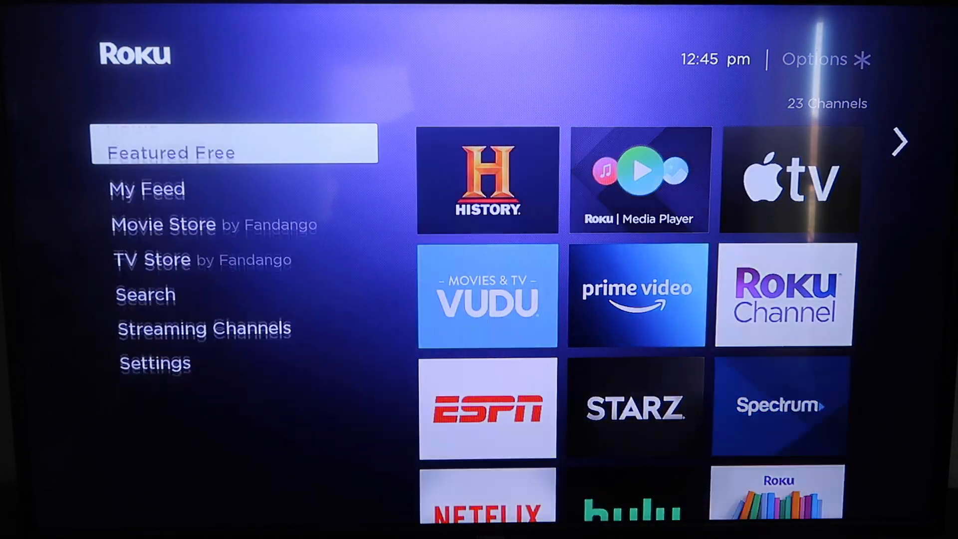
{"action": "left_click", "coordinate": [156, 363]}
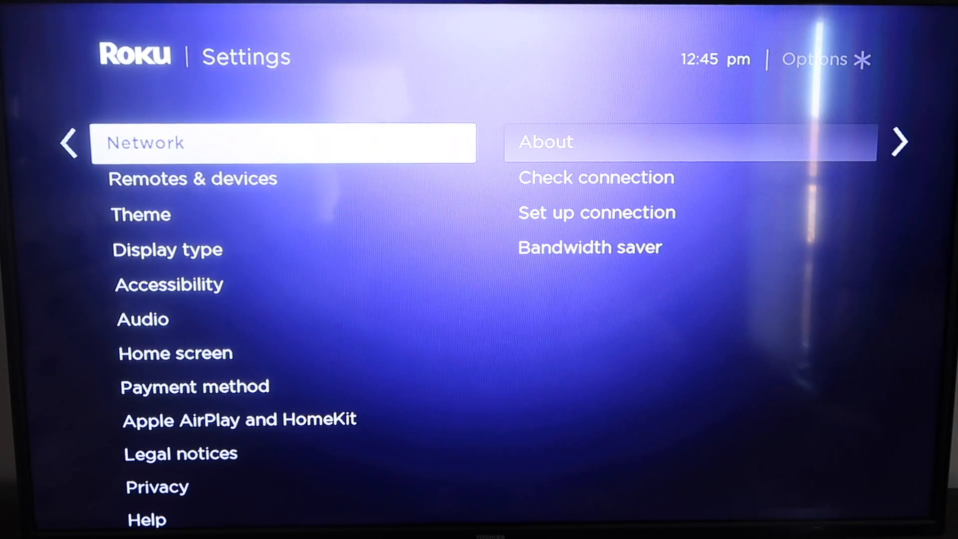
{"action": "scroll", "scroll_direction": "down", "scroll_amount": 3}
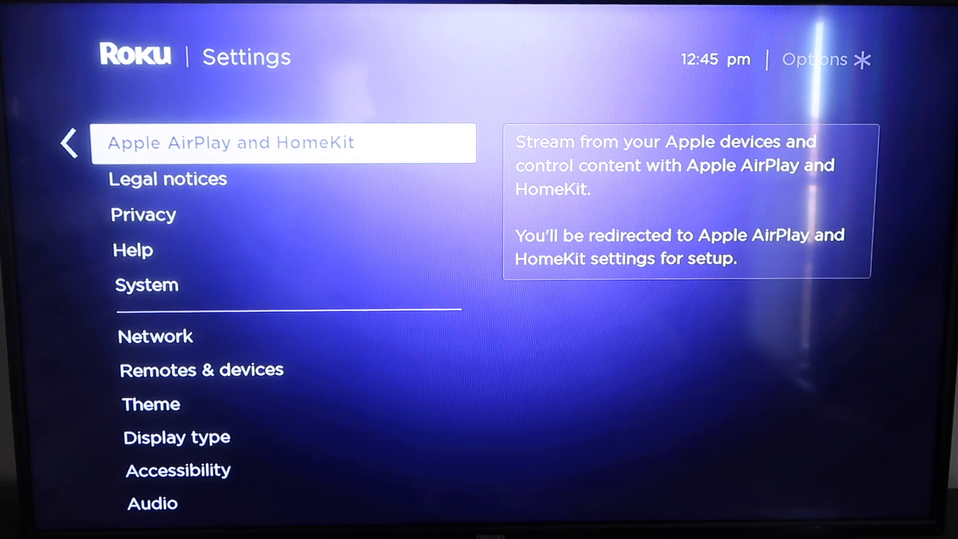
{"action": "left_click", "coordinate": [284, 143]}
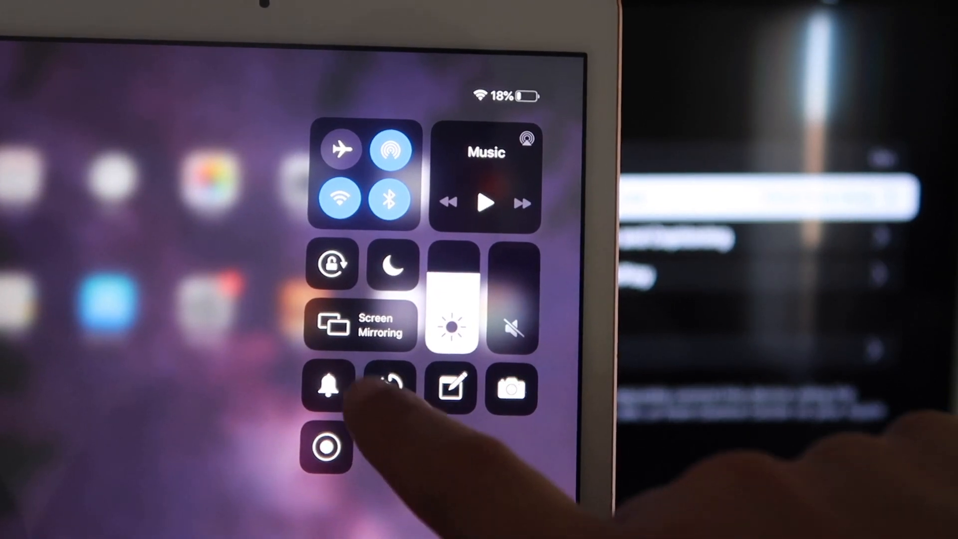
- Show the Screen Mirroring device list and choose the Roku Streaming Stick
{"action": "left_click", "coordinate": [360, 326]}
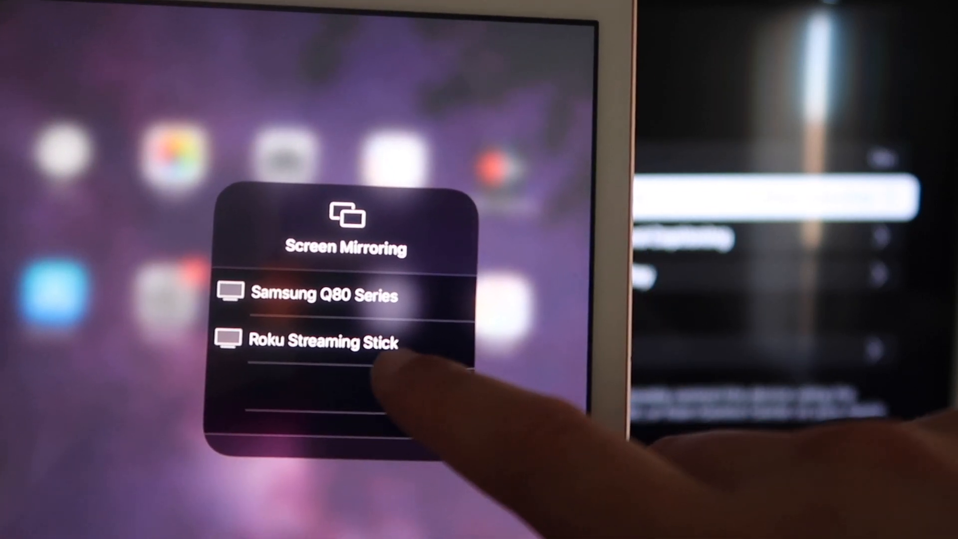
{"action": "left_click", "coordinate": [323, 341]}
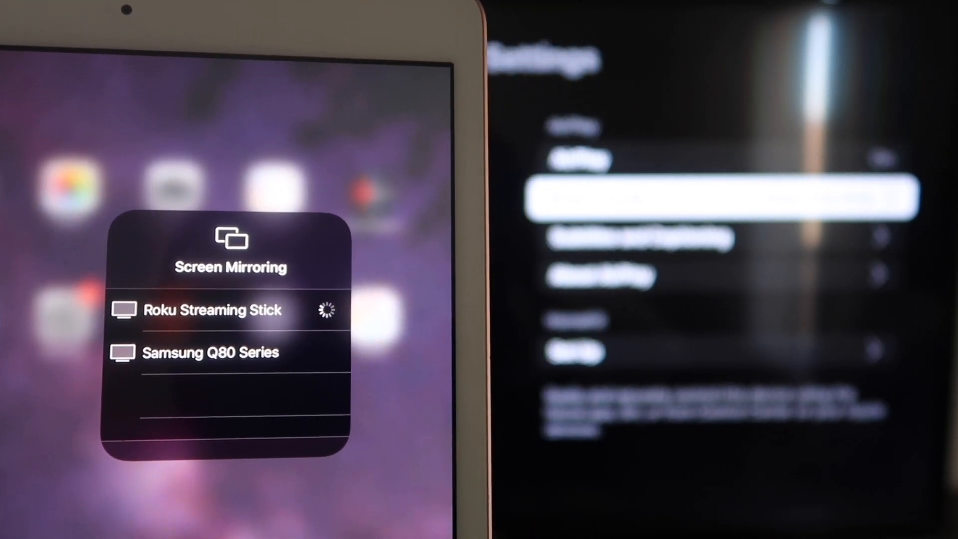
- Enter the four-digit AirPlay code shown on the TV and confirm it with OK
{"action": "left_click", "coordinate": [212, 309]}
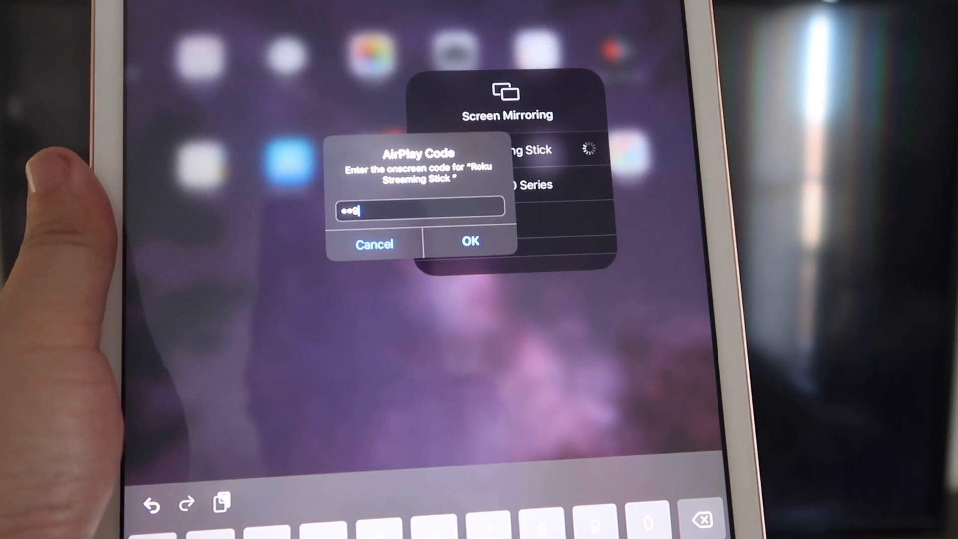
{"action": "left_click", "coordinate": [469, 240]}
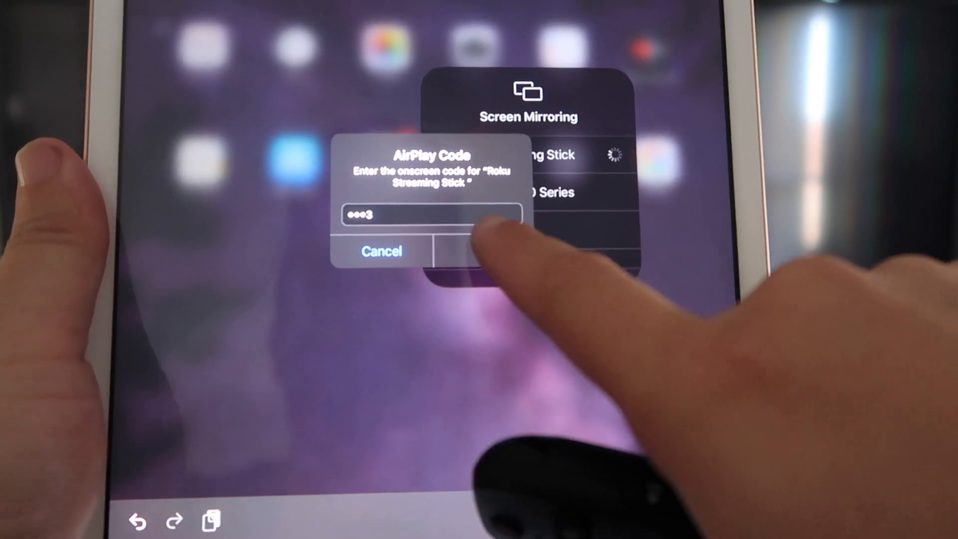